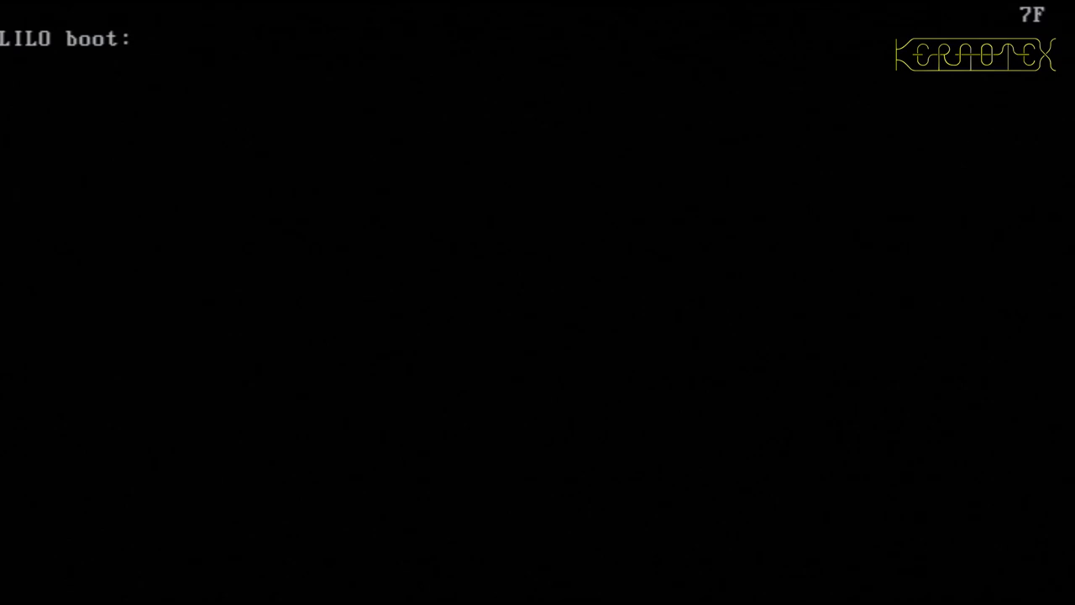
Select lfs-4.0 at the LILO prompt and let the kernel and init messages scroll to the login prompt.
key("Tab")
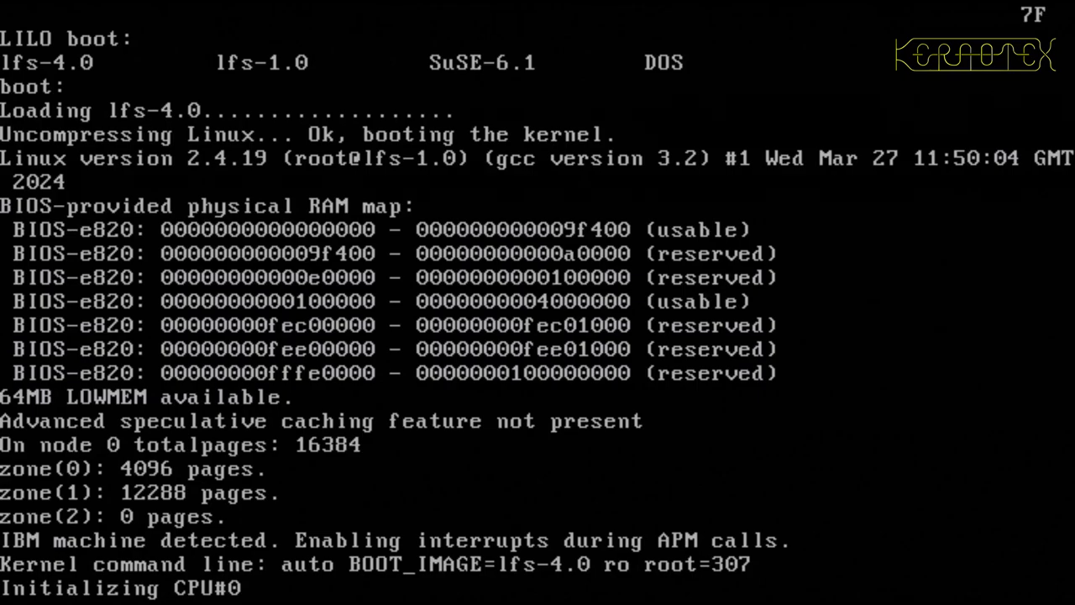
scroll("down", 3)
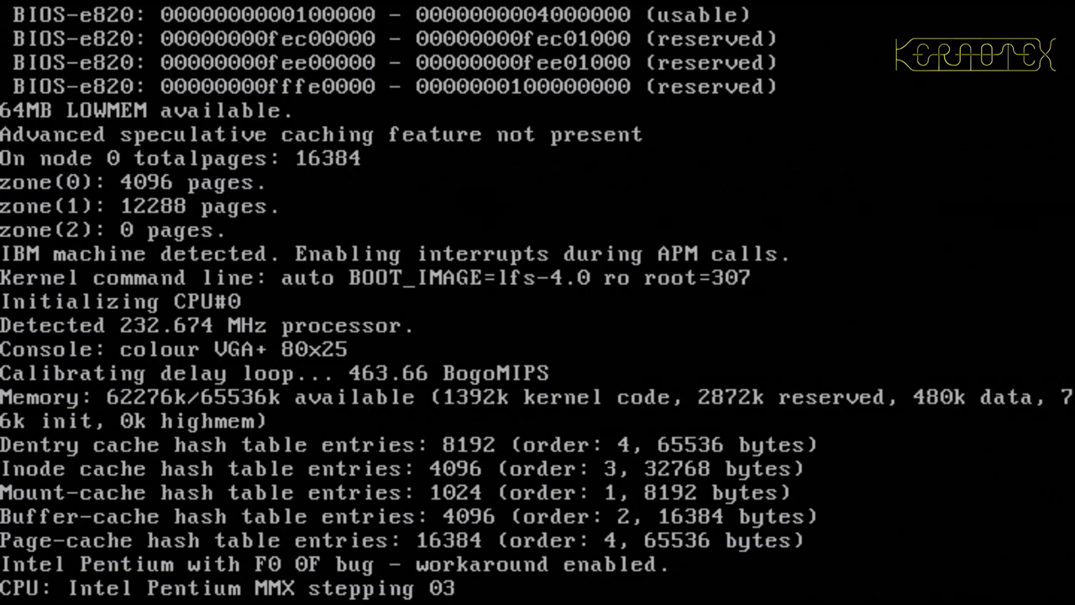
scroll("down", 3)
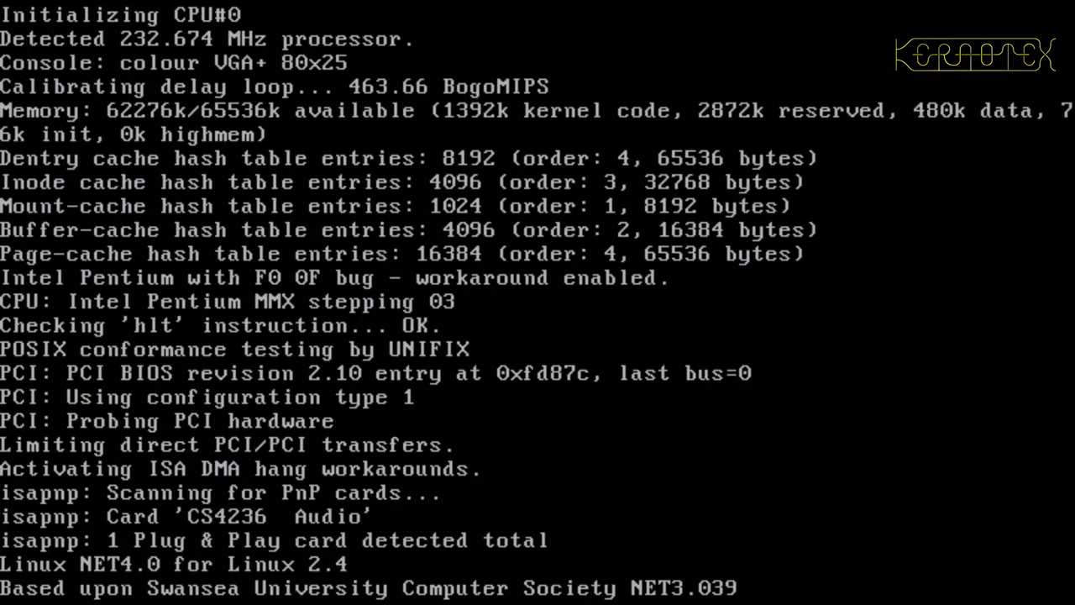
scroll("down", 3)
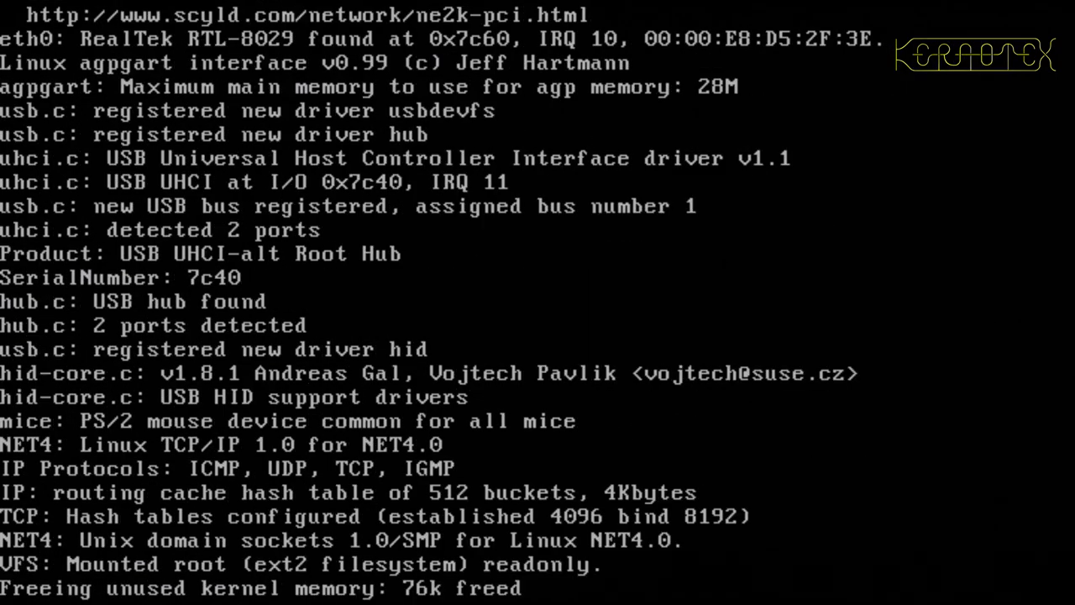
scroll("down", 3)
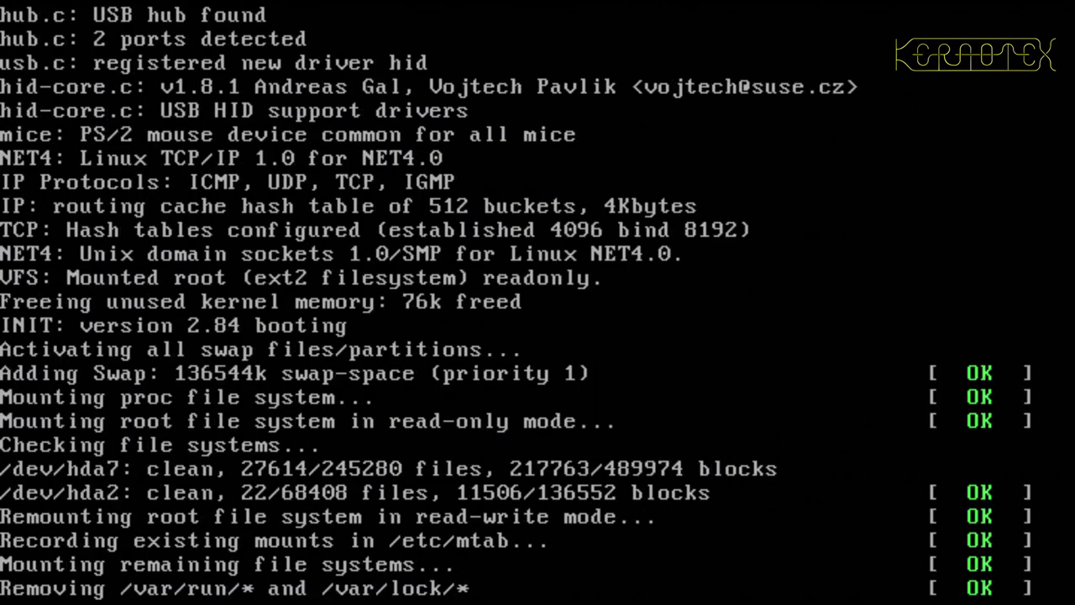
scroll("down", 3)
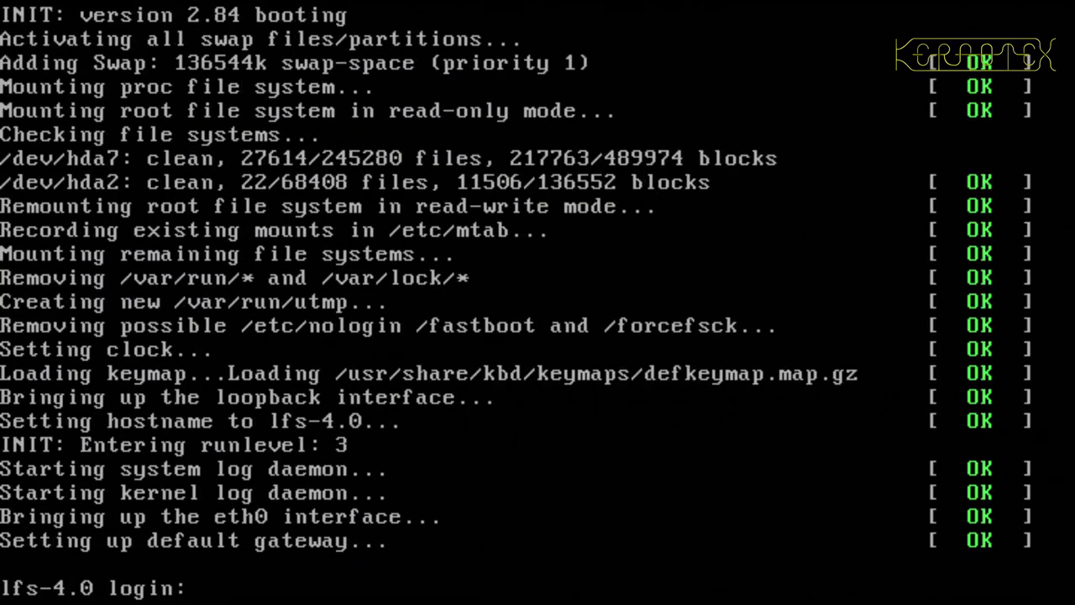
Log in as root, read 4.0 from /etc/lfs and list disk usage with df -h.
type("root")
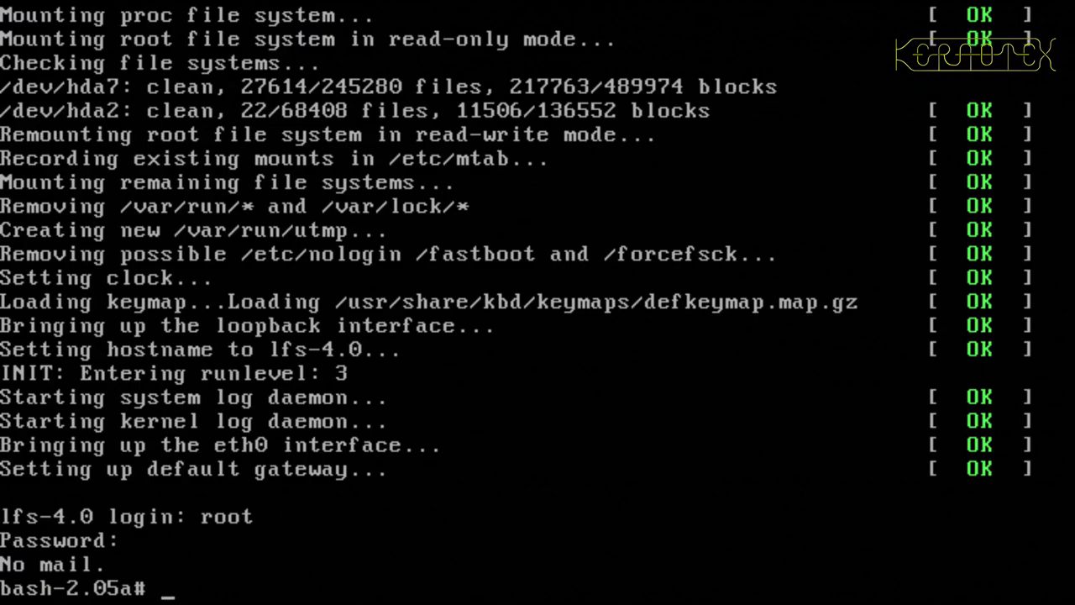
type("cat /etc/lfs")
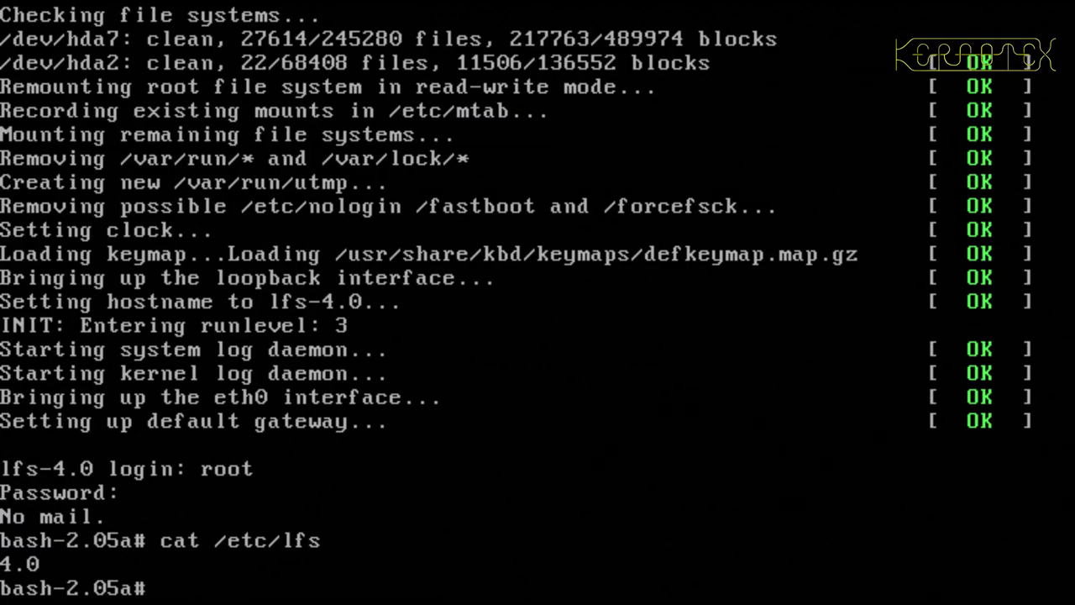
type("df -h")
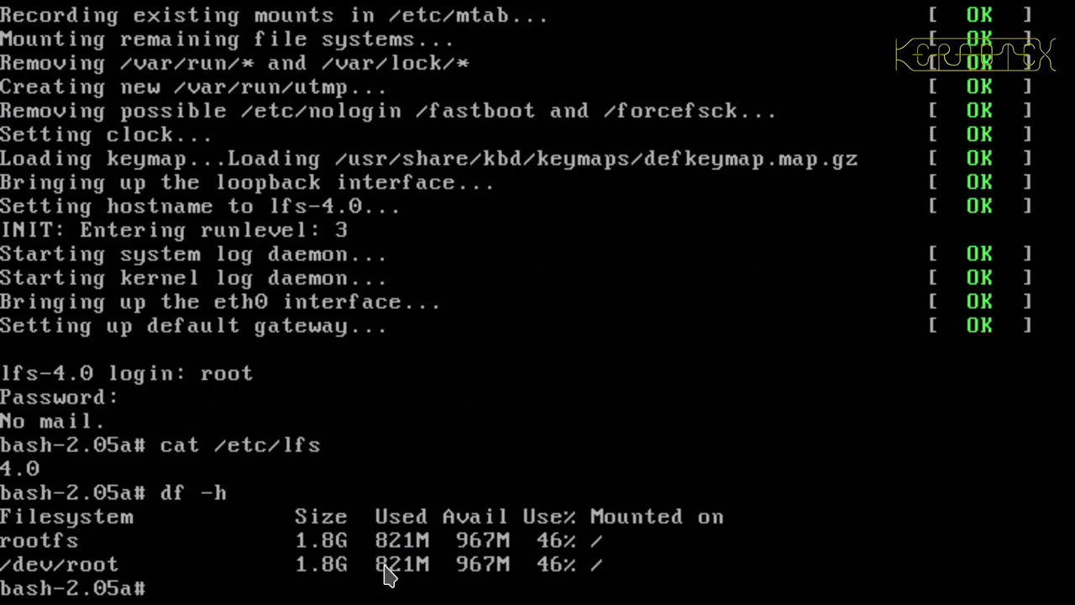
mouse_move(327, 591)
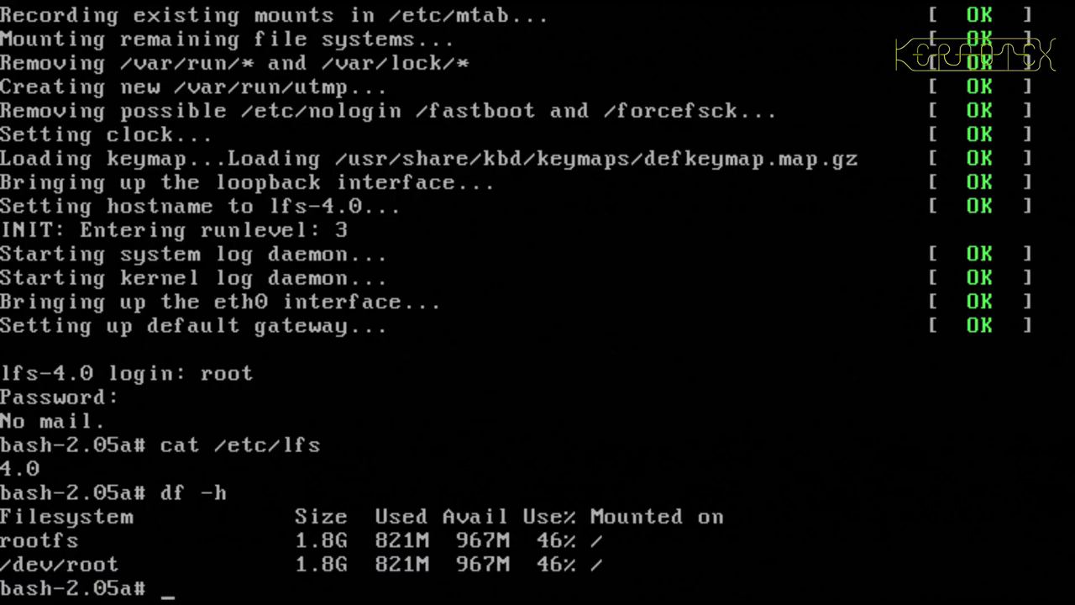
Ping 192.168.0.1 and 192.168.0.37, both answering with 0% packet loss.
type("p")
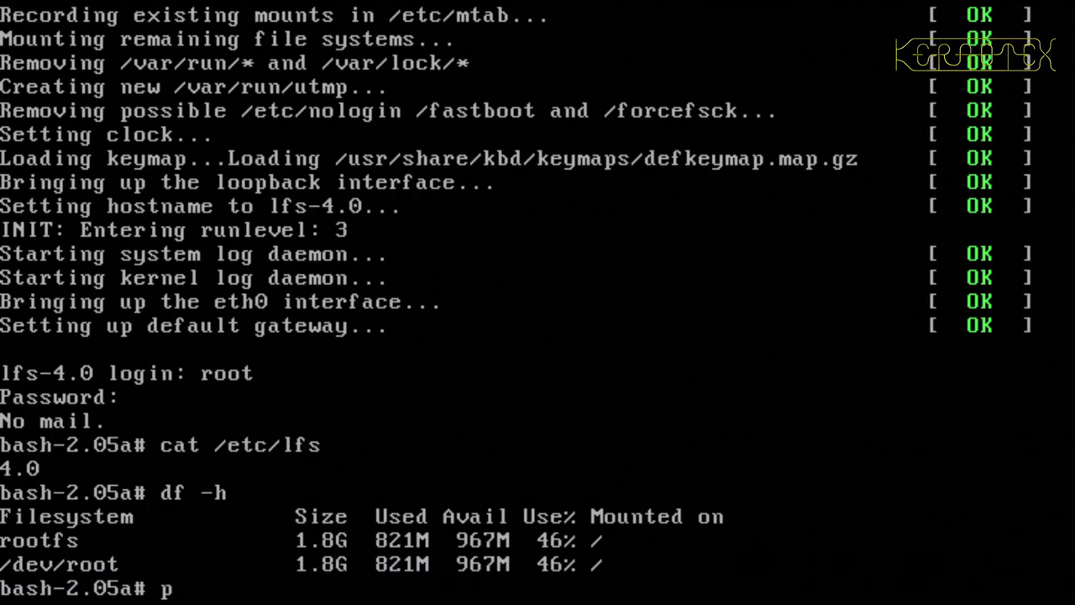
type("ing 192.168.0.1")
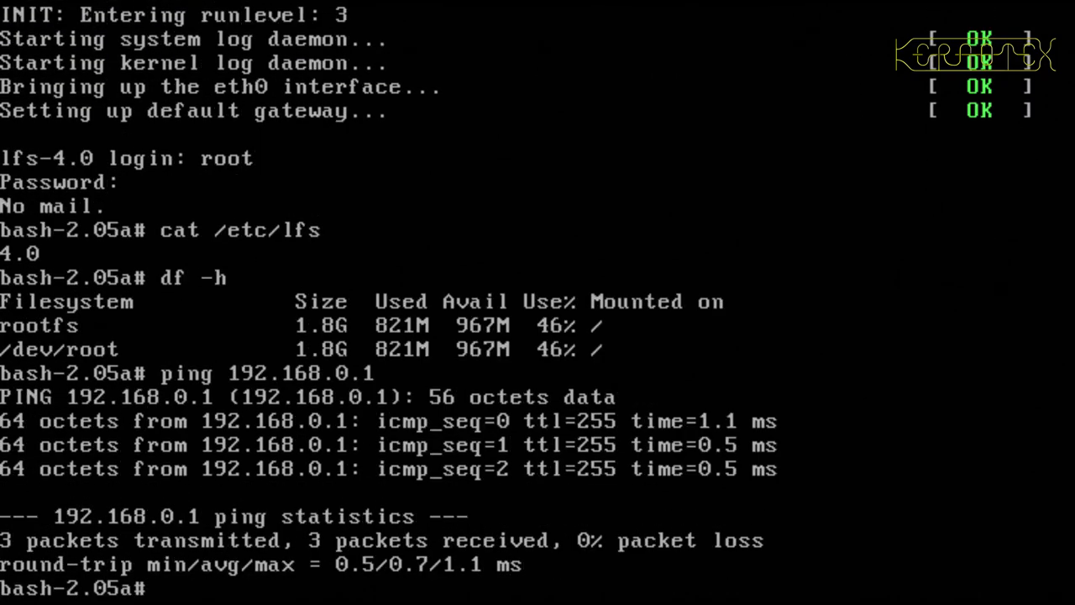
type("ping 192.168.0")
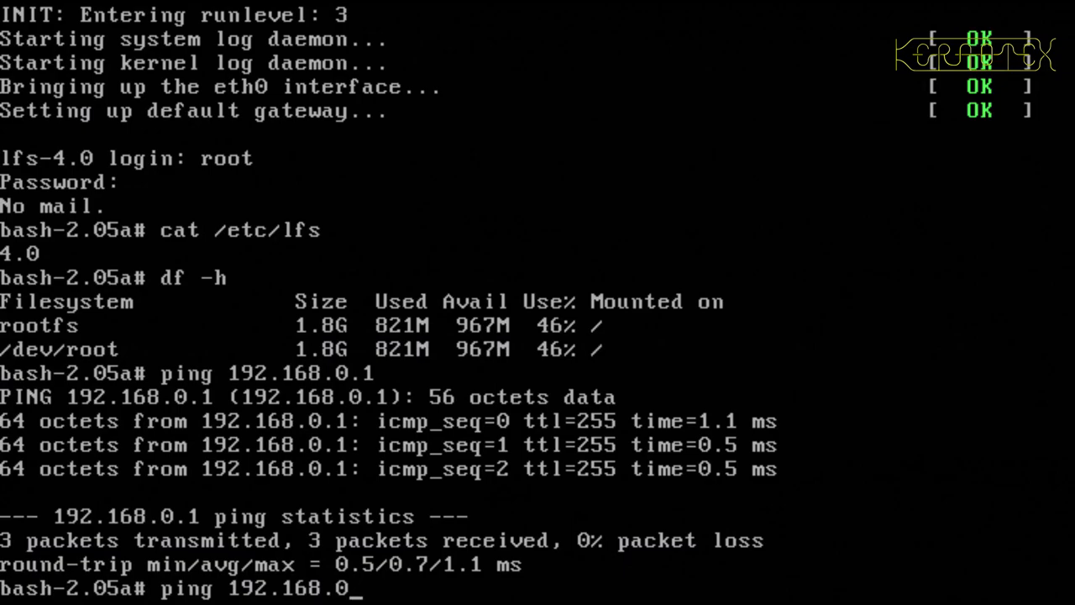
type(".37")
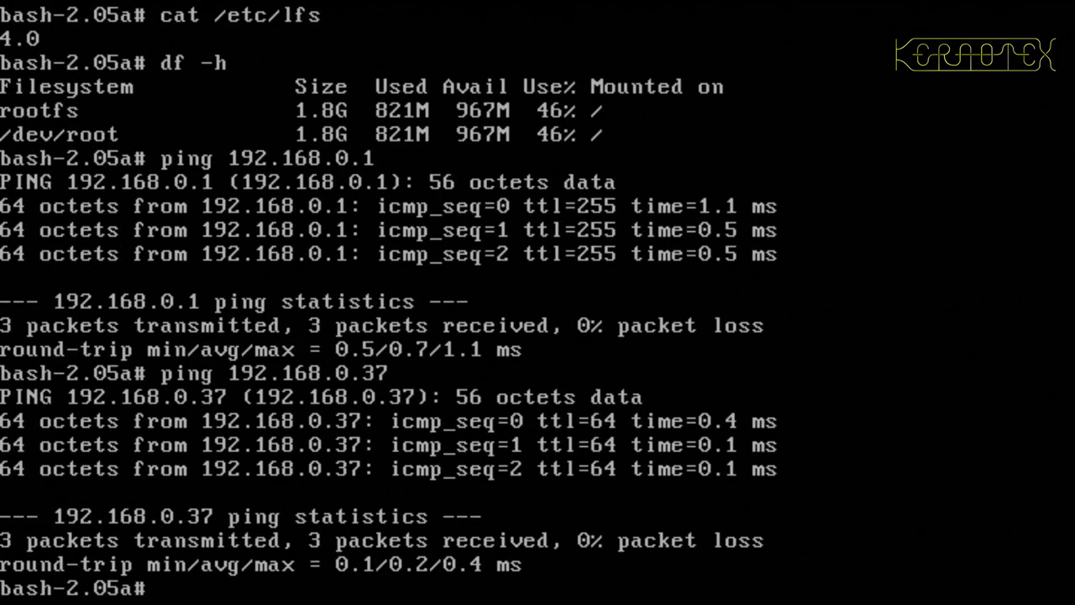
Ping ns and ns.mynet.org, both failing with unknown host.
type("ping")
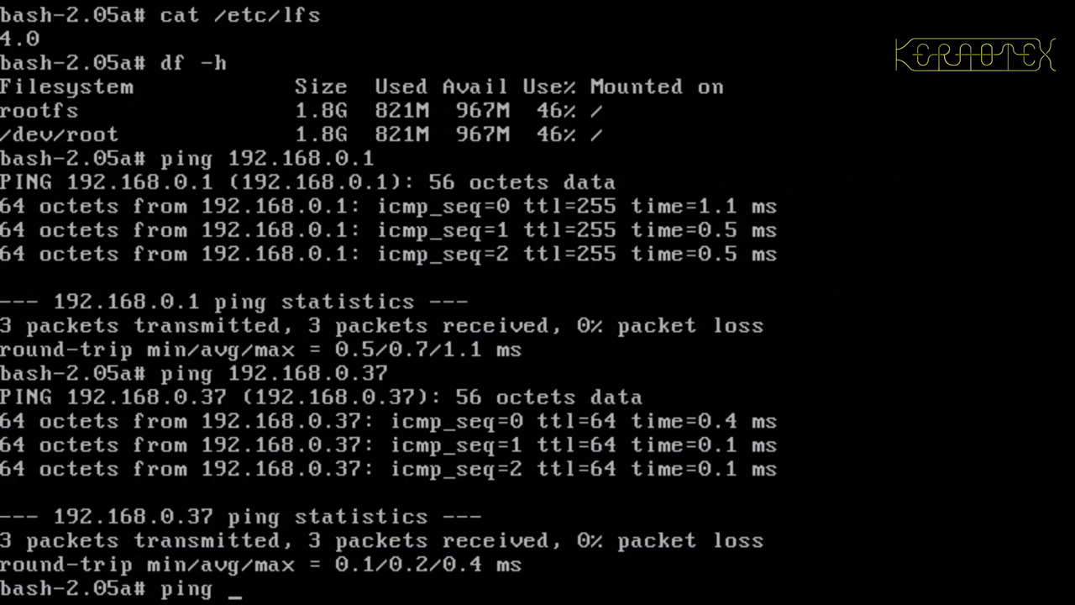
type("ns.")
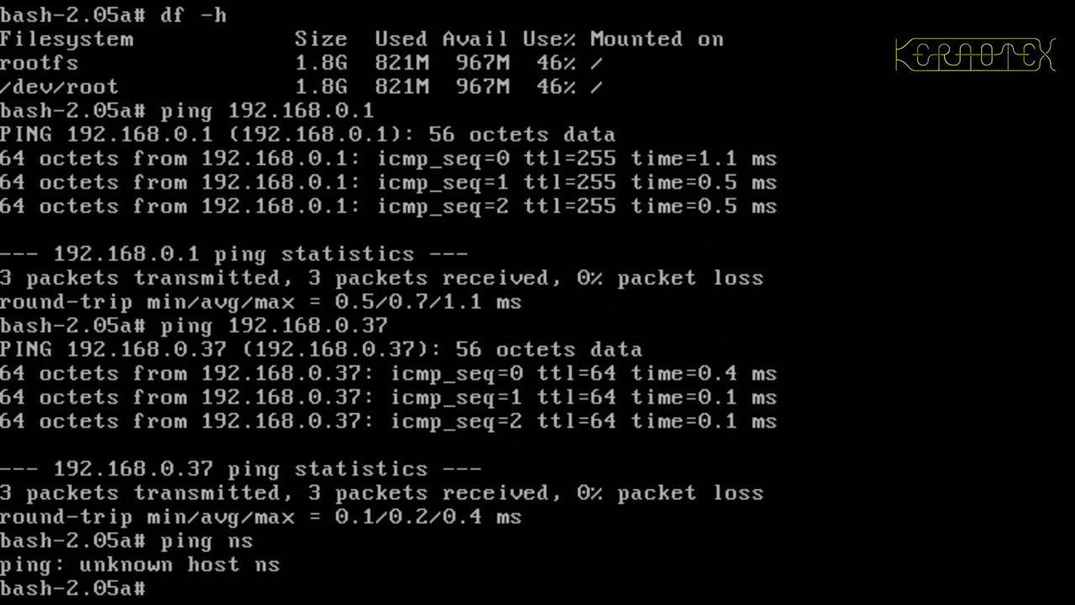
type("ping ns")
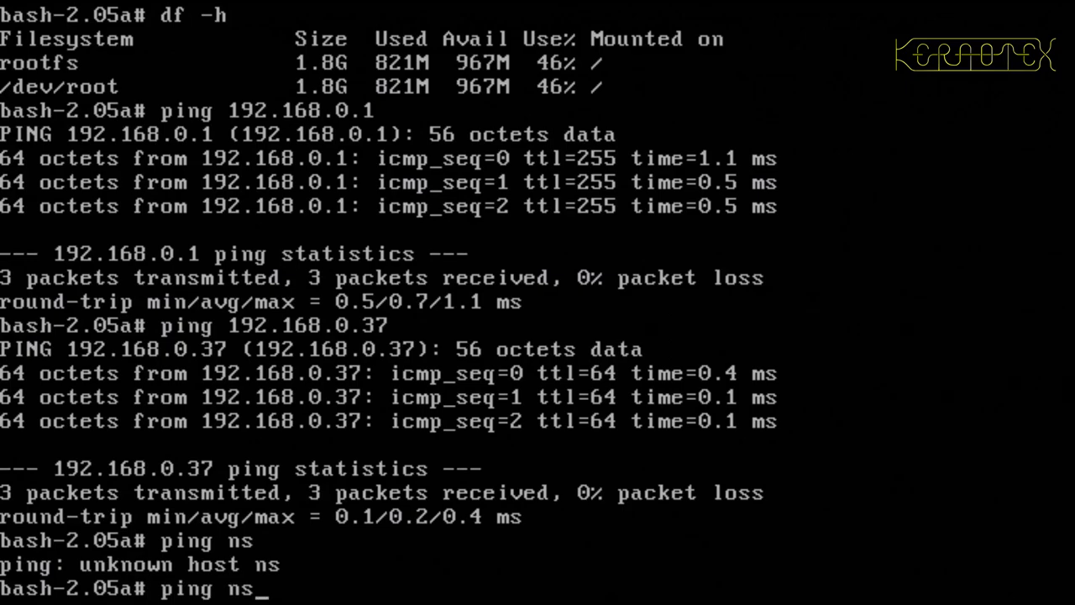
type(".mu")
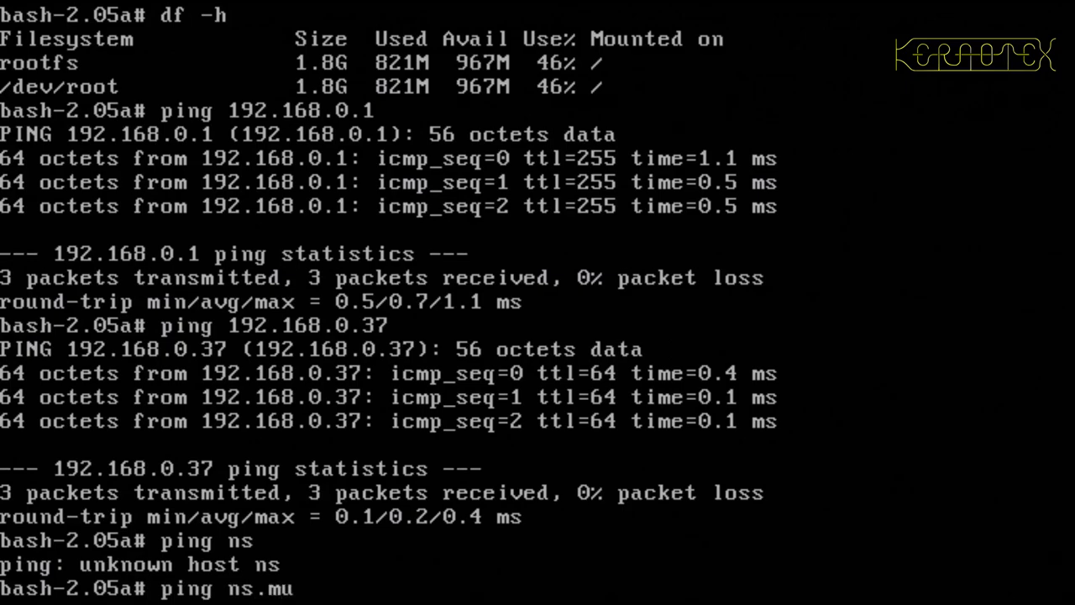
type("ynet.org")
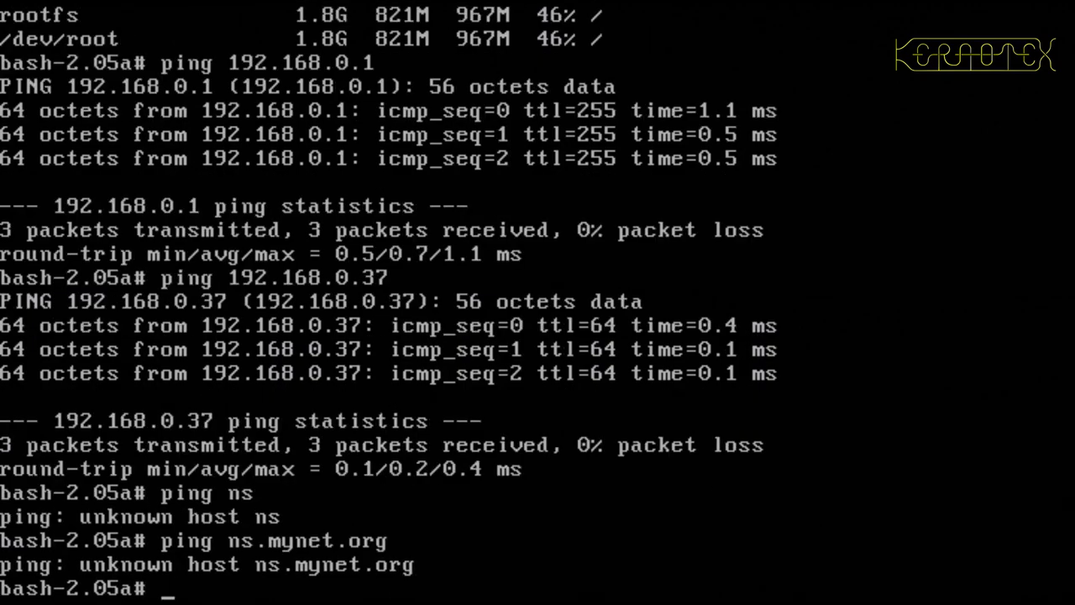
Start editing a new /etc/resolv.conf in vi.
type("vi /etc/")
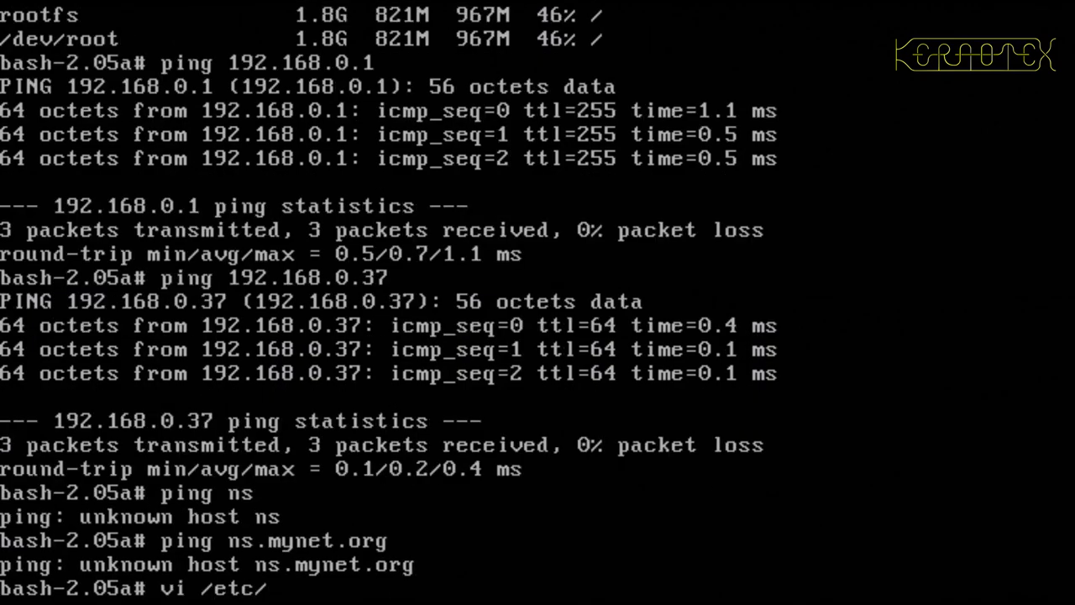
type("reso")
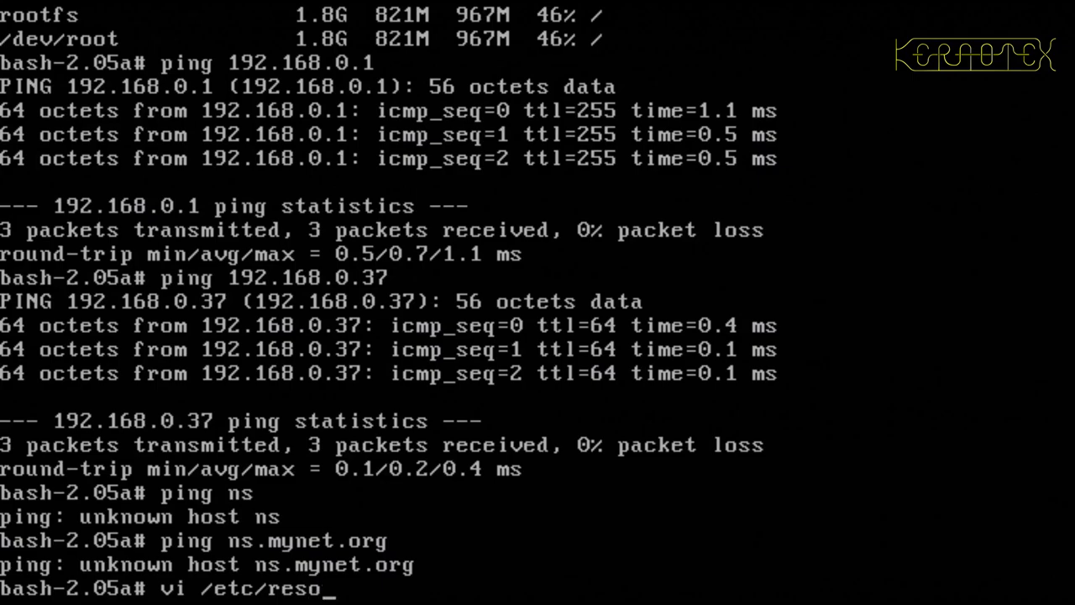
type("lv")
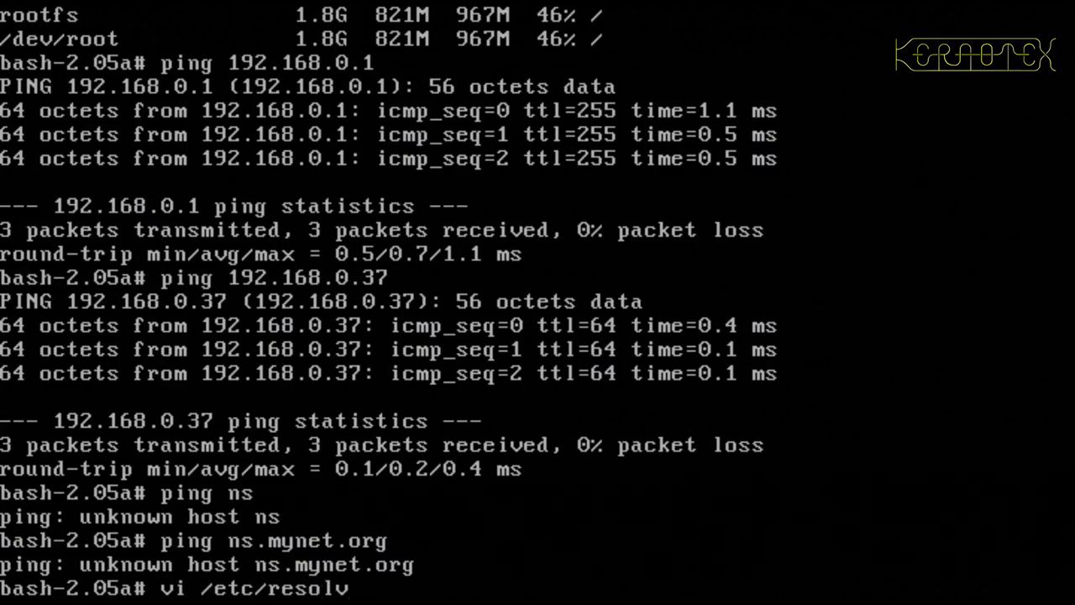
type(".")
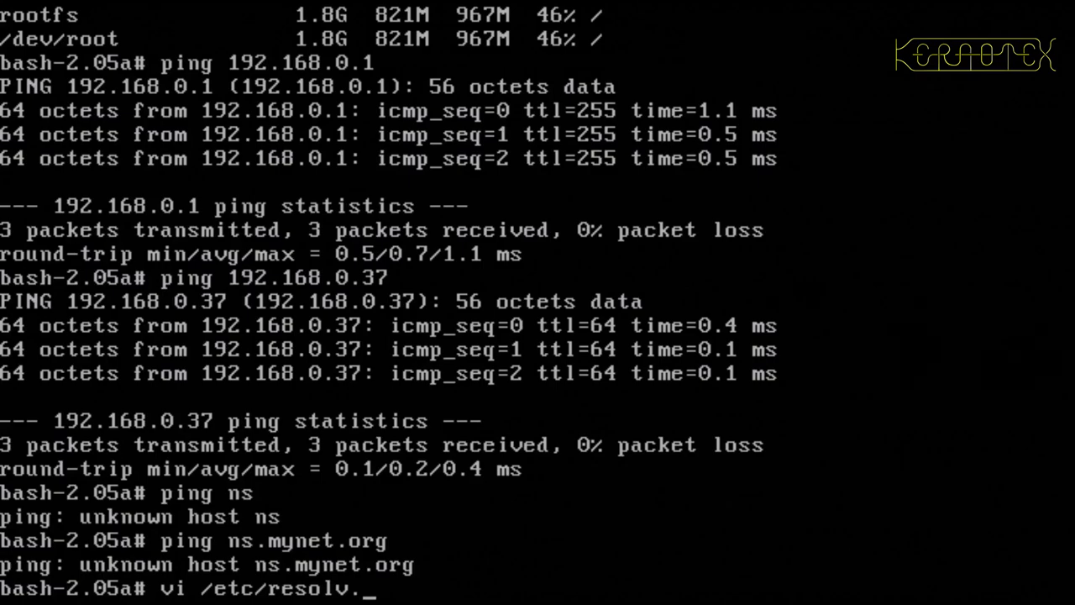
type("conf")
type("domain mynet.")
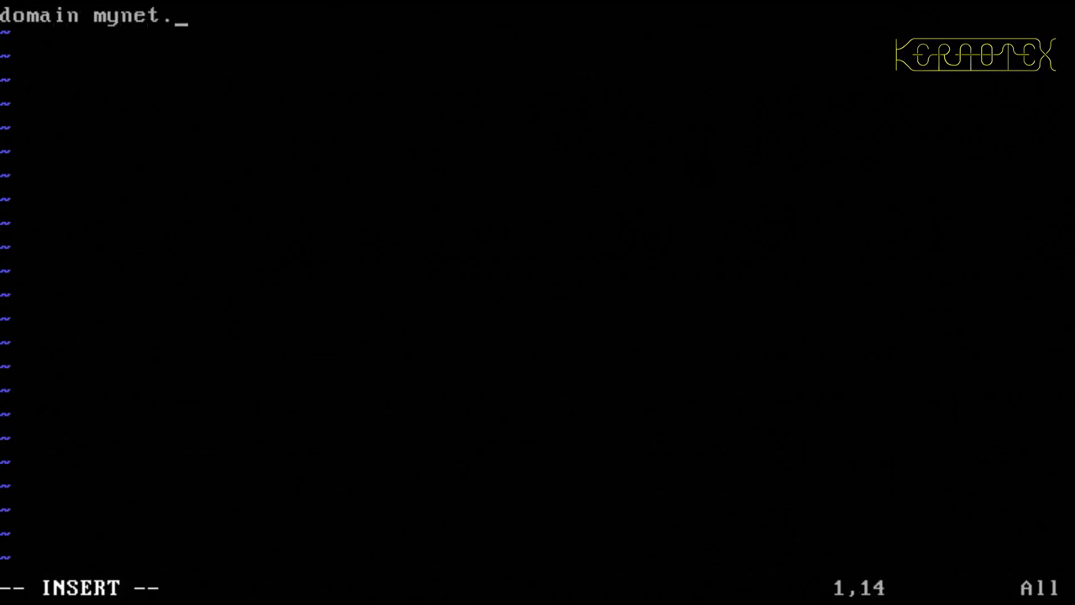
Enter the lines domain mynet.org and nameserver 192.168.0.8 and write the file.
type("org")
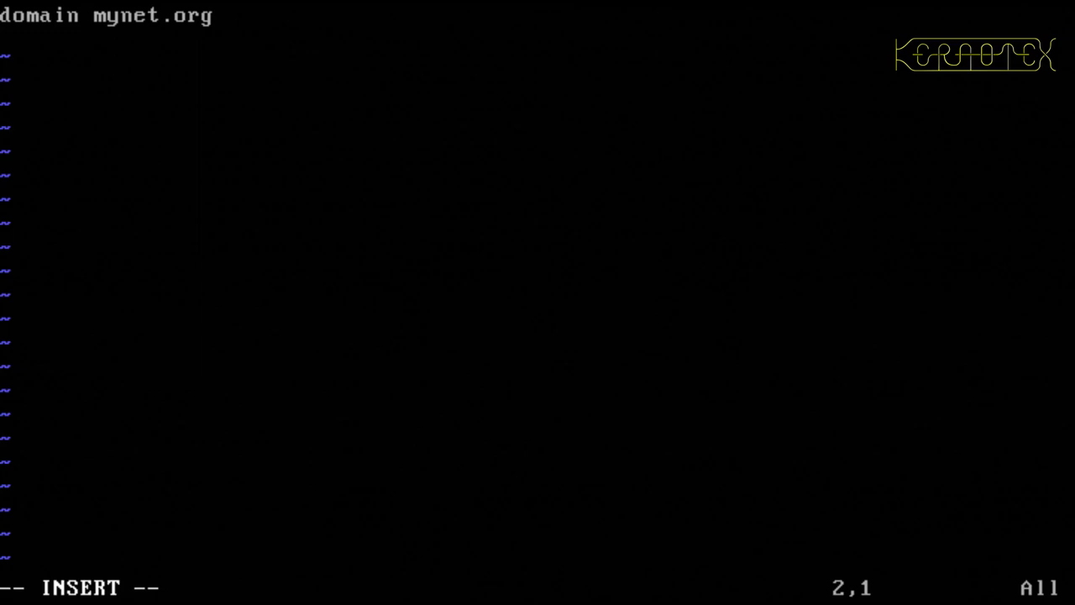
type("nameserver")
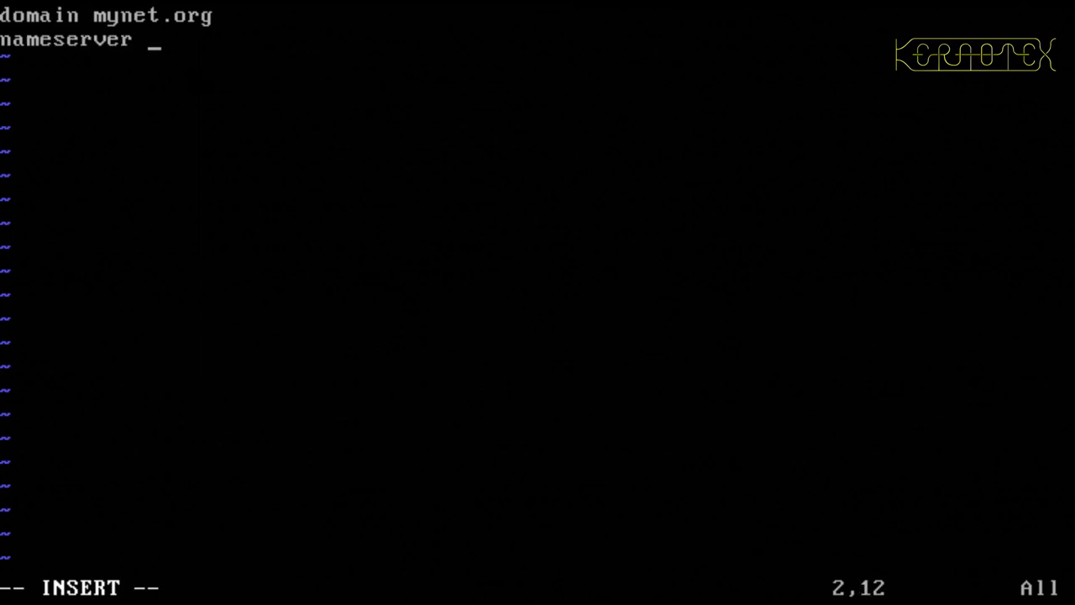
type("192.168.0")
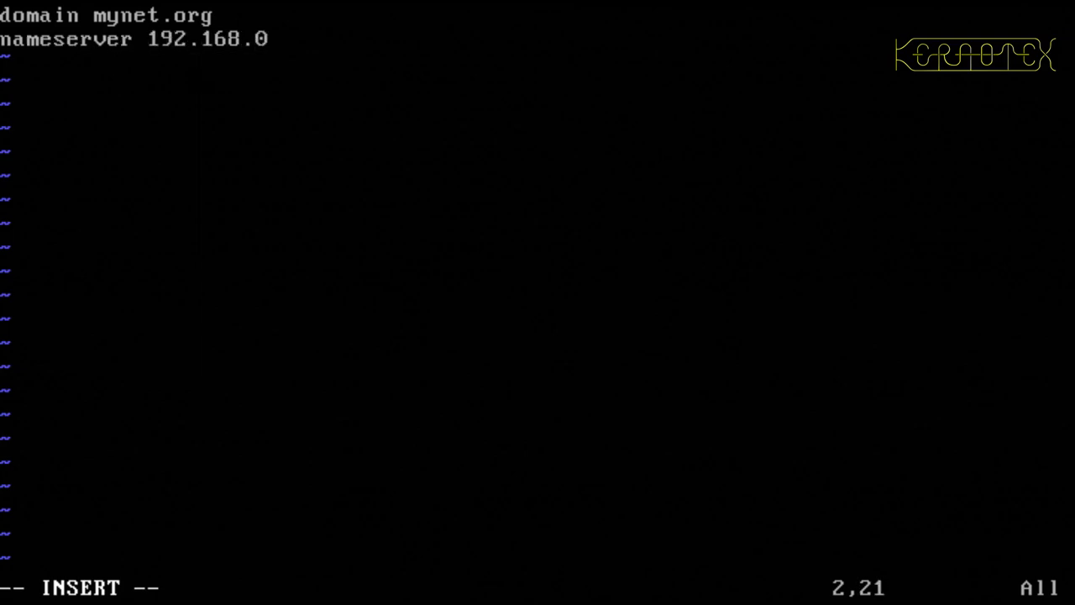
type("8")
type("ping")
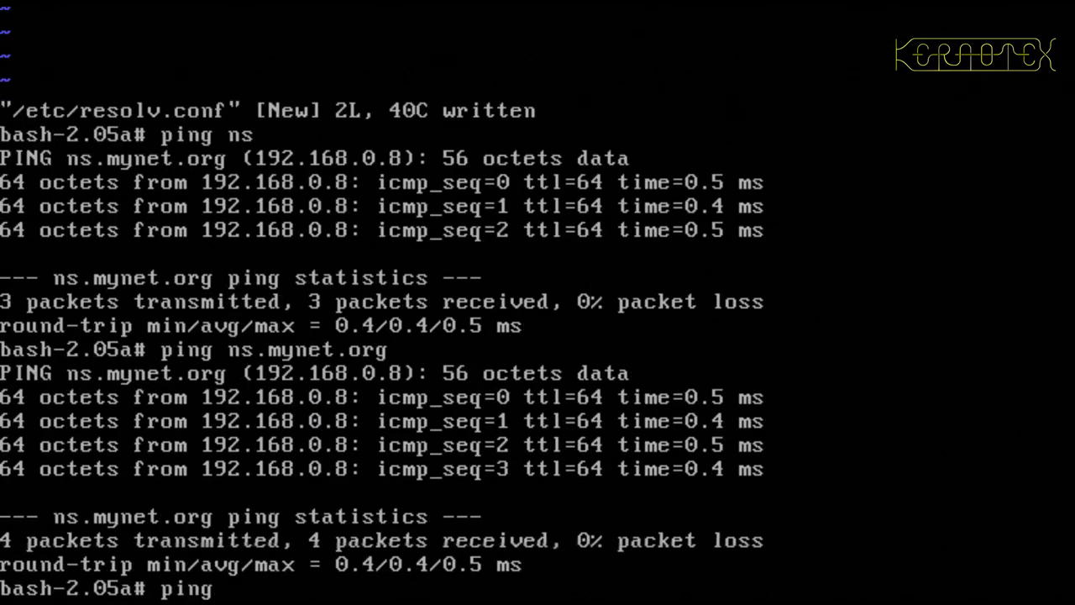
type("www")
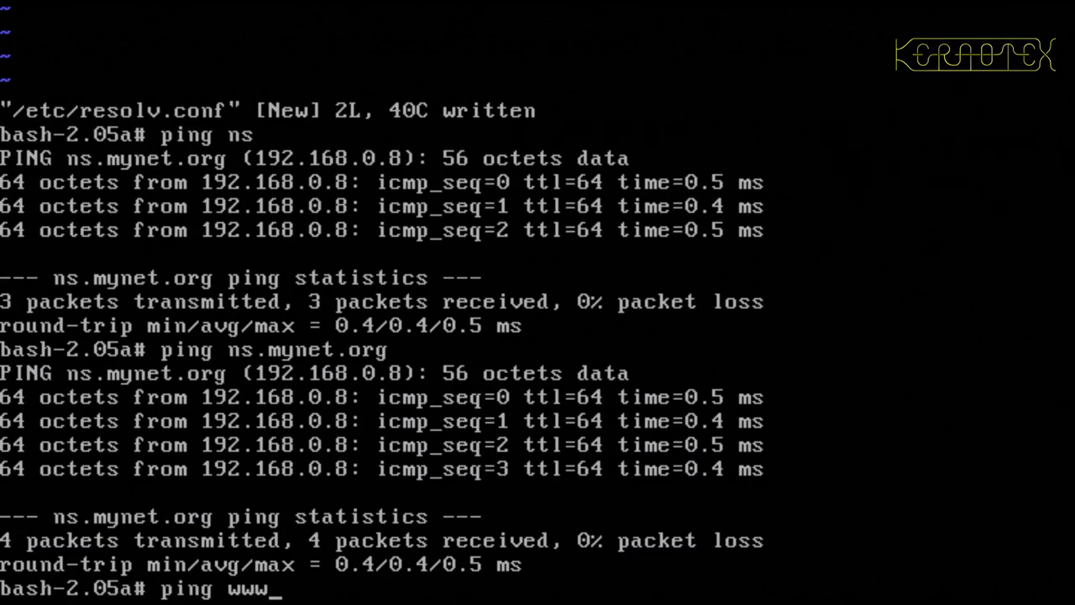
type(".google.o")
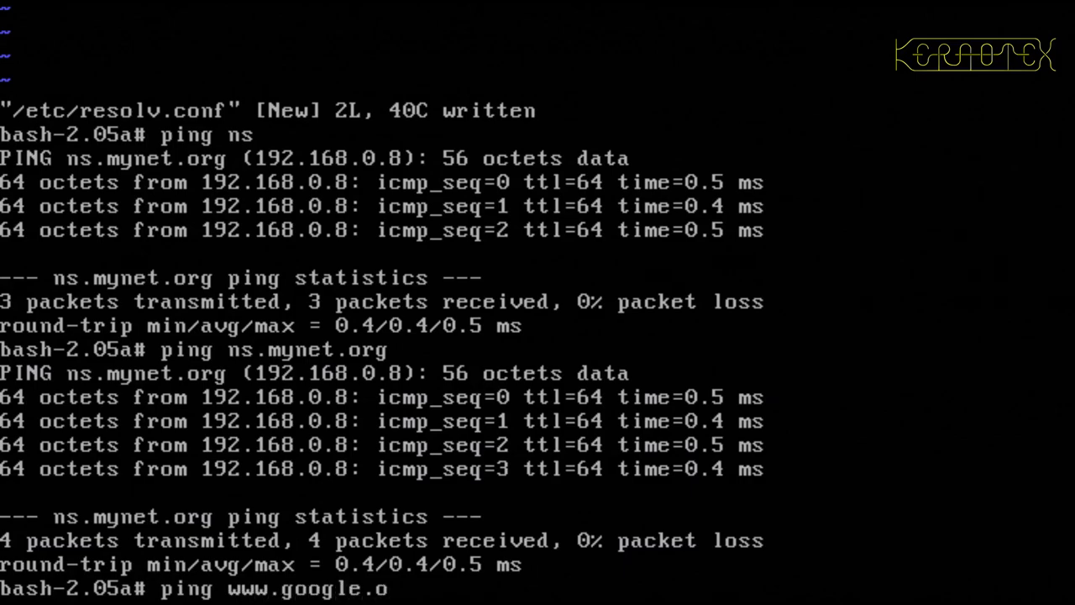
key("Return")
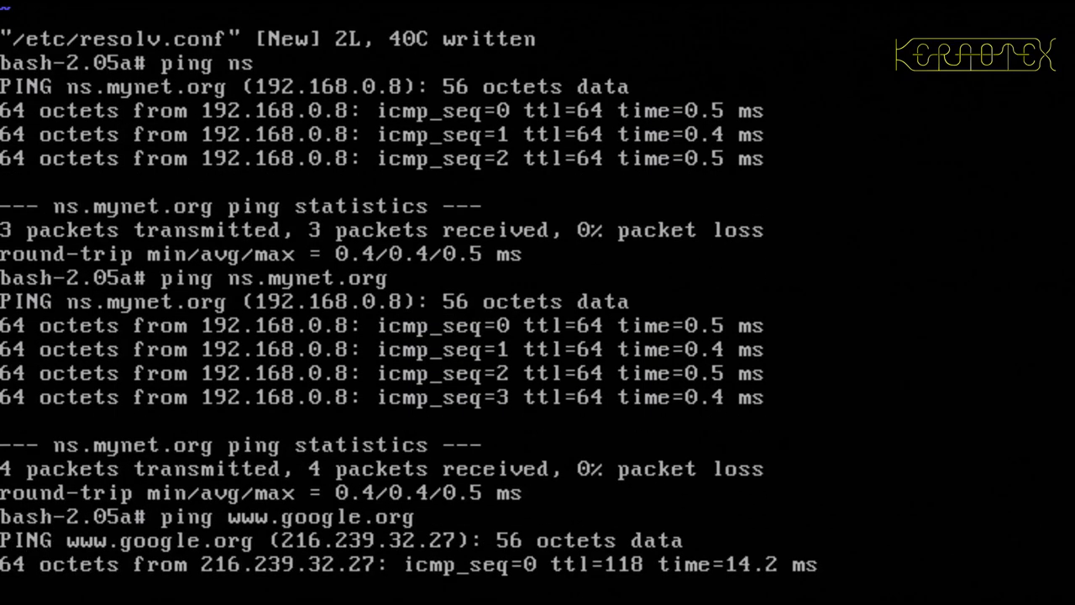